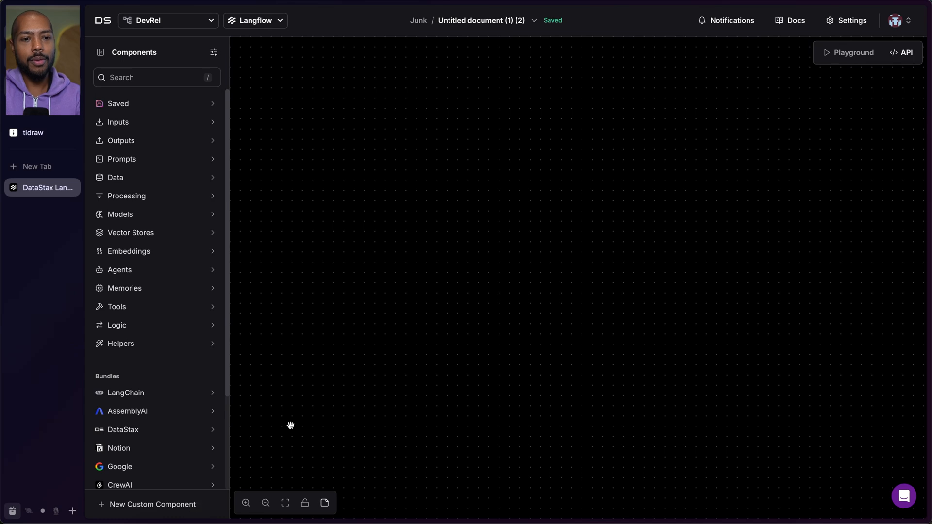
# Download the 'Attention Is All You Need' PDF from SciSpace into Downloads.
pyautogui.write('atten')
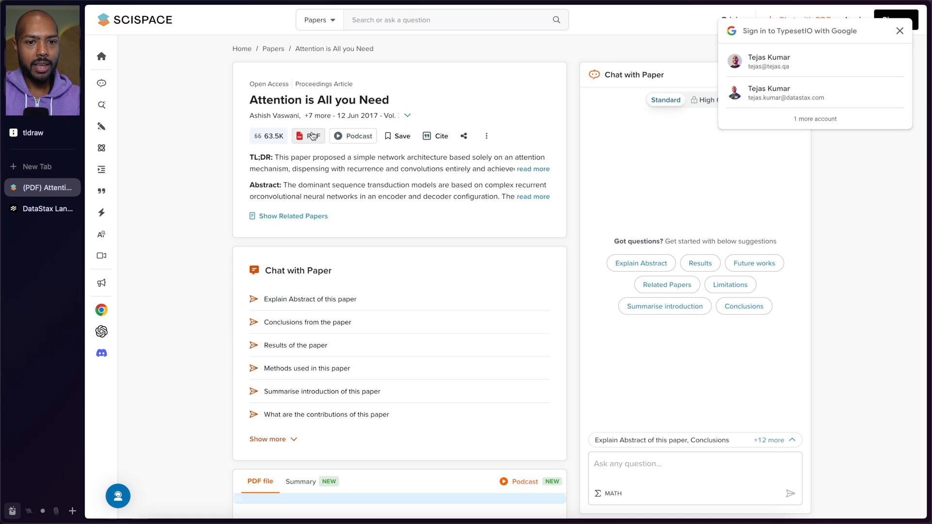
pyautogui.click(309, 136)
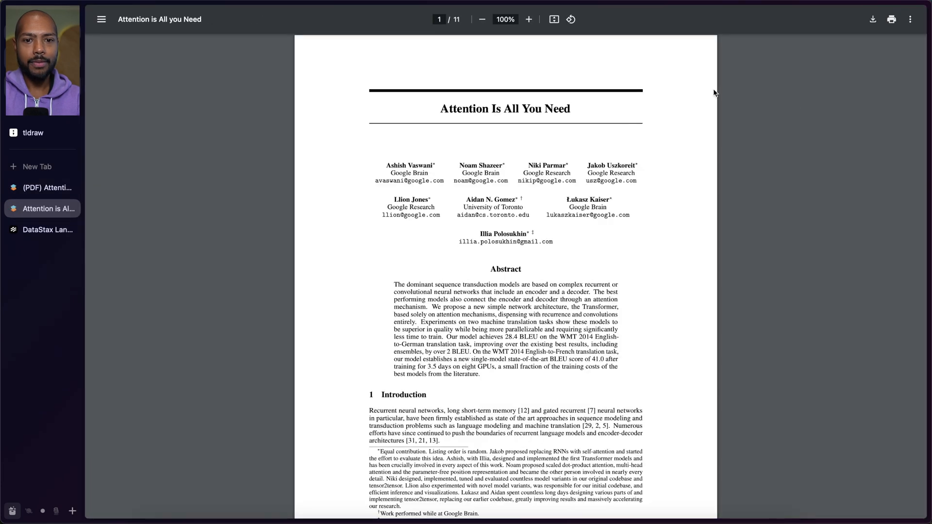
pyautogui.click(872, 19)
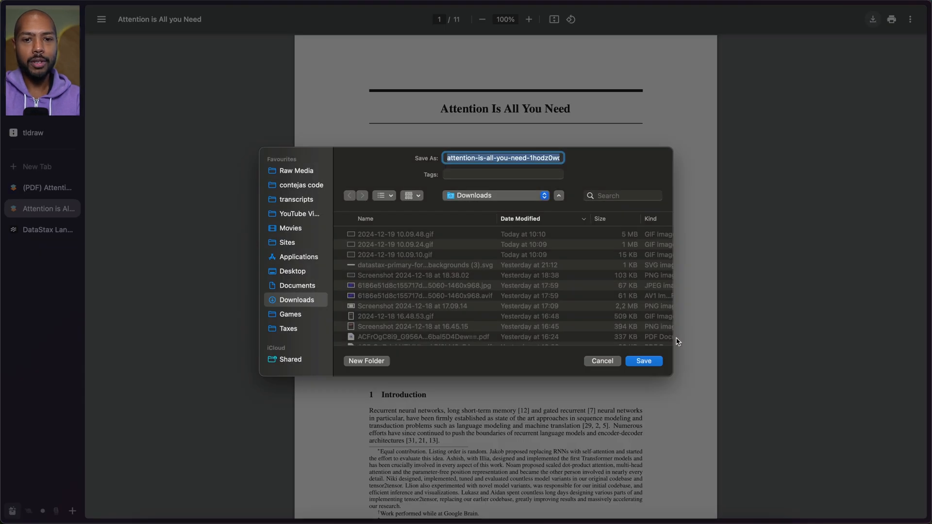
pyautogui.click(643, 361)
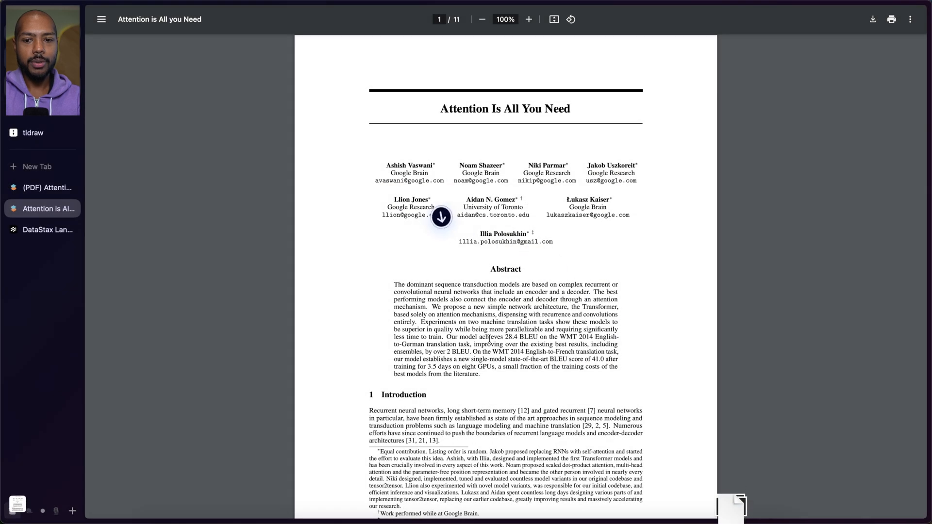
pyautogui.click(41, 230)
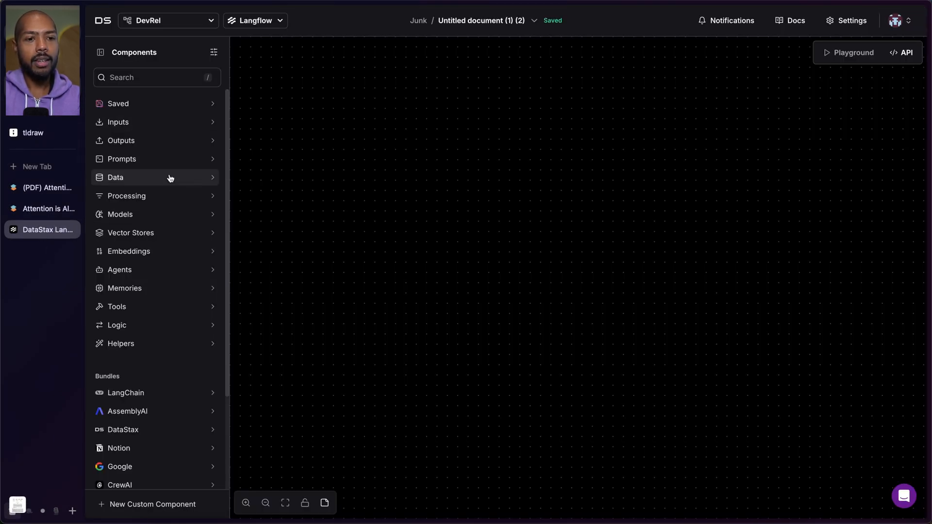
# Add a File component loaded with the downloaded Attention paper PDF, plus a Prompt component.
pyautogui.click(115, 178)
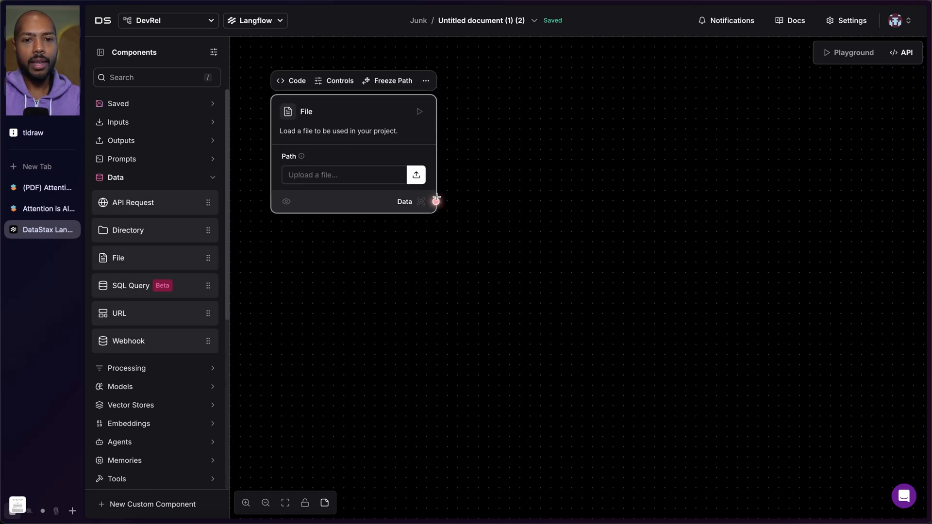
pyautogui.click(416, 175)
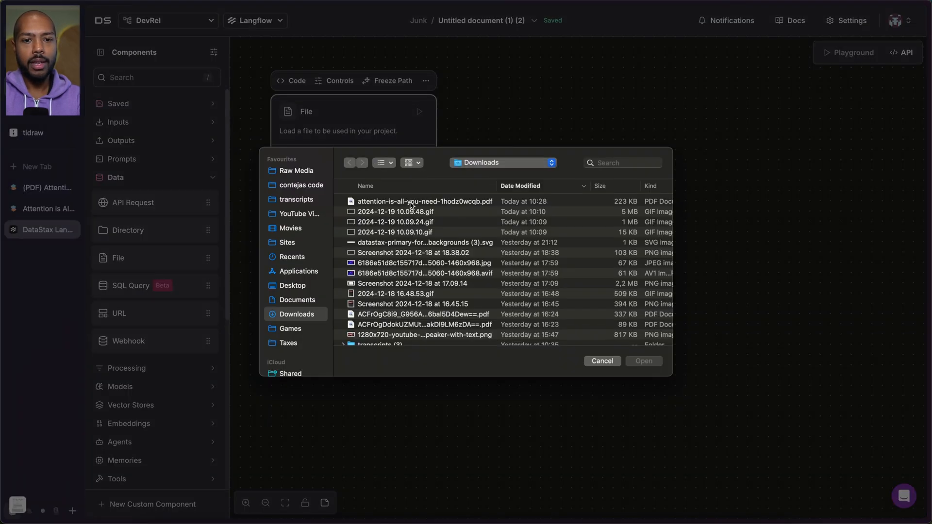
pyautogui.doubleClick(425, 201)
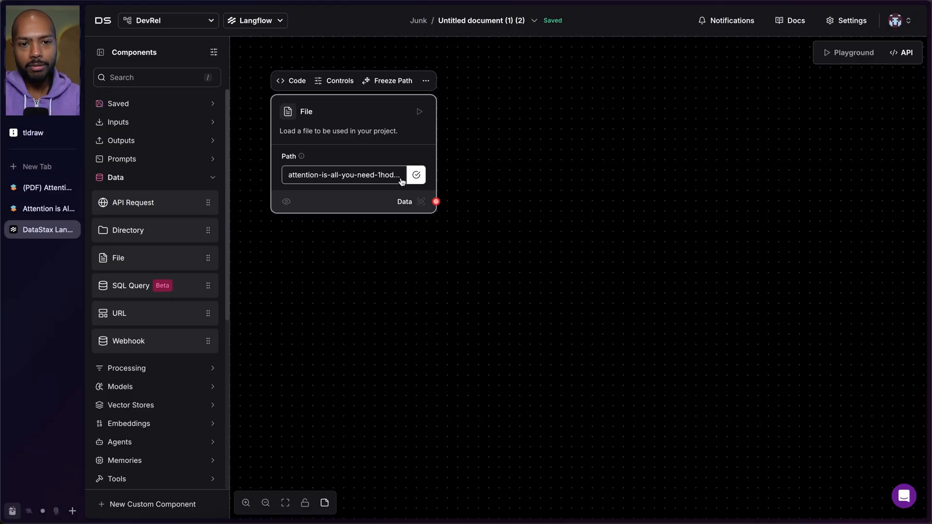
pyautogui.click(115, 177)
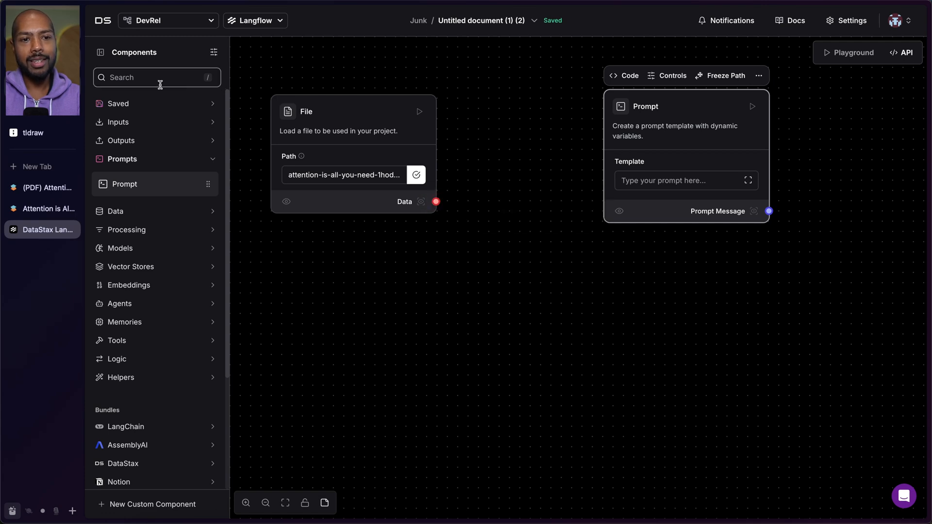
# Add Parse Data via search and connect File's Data output to its Data input.
pyautogui.write('pars')
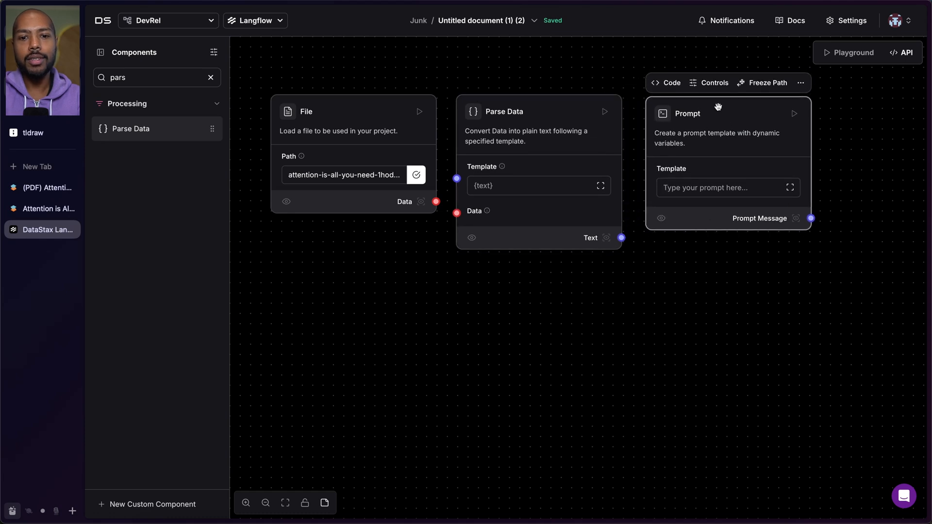
pyautogui.moveTo(436, 201); pyautogui.dragTo(457, 212)
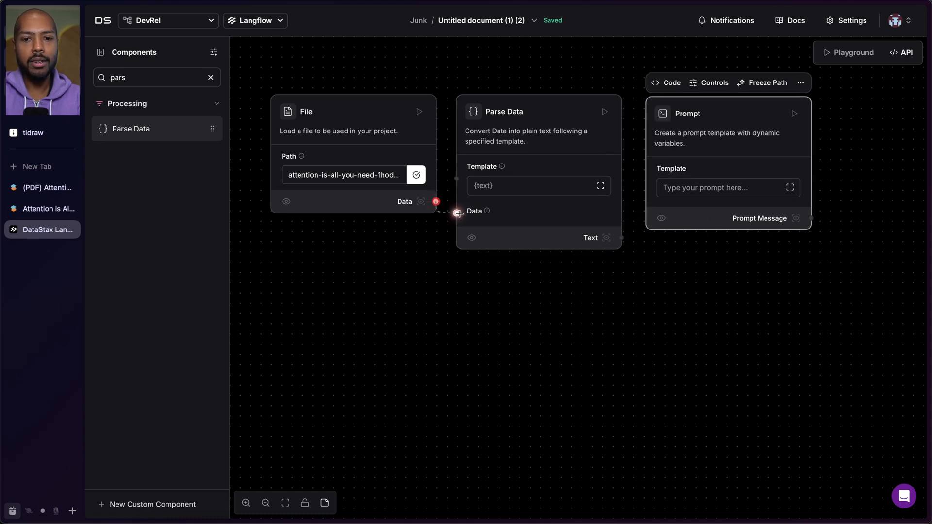
pyautogui.moveTo(436, 202); pyautogui.dragTo(457, 213)
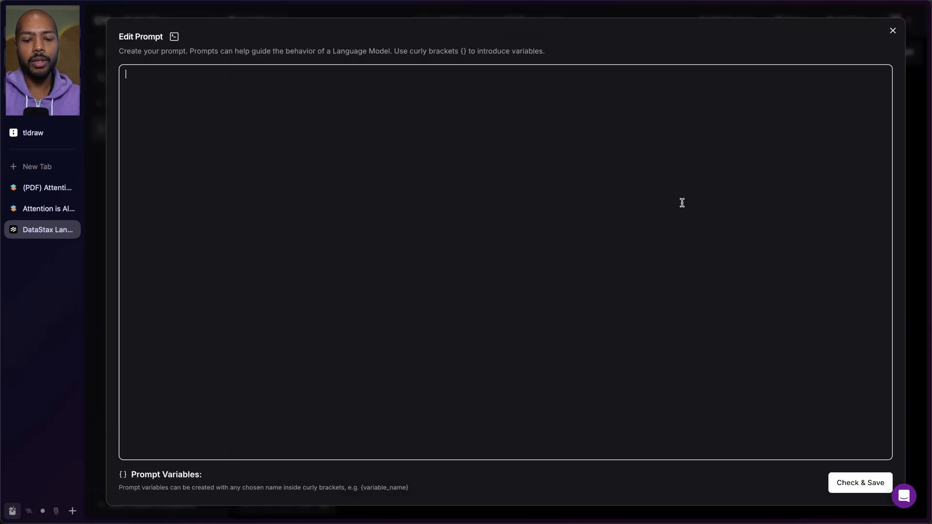
# Save a Prompt template starting 'Given this context from a PDF… Answer the question'.
pyautogui.write('Given this conte')
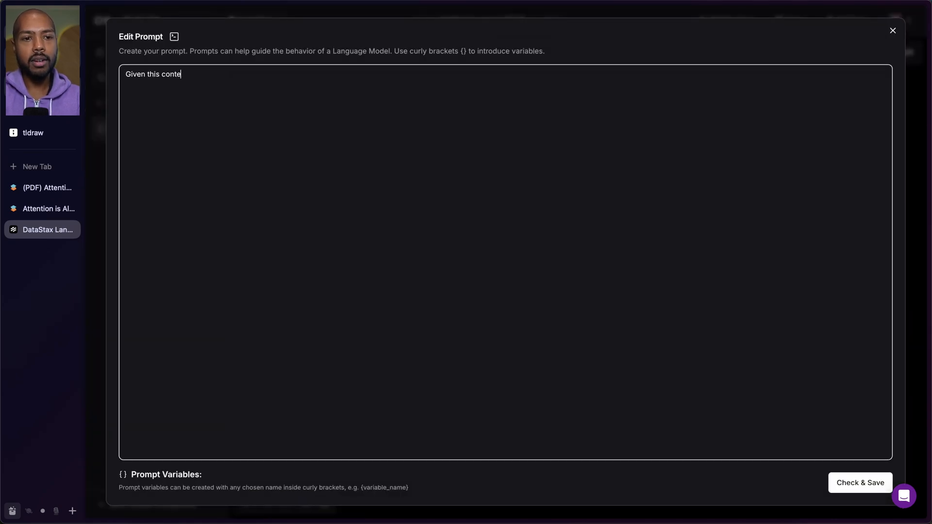
pyautogui.write('xt from a PDF')
pyautogui.write('Asnwe')
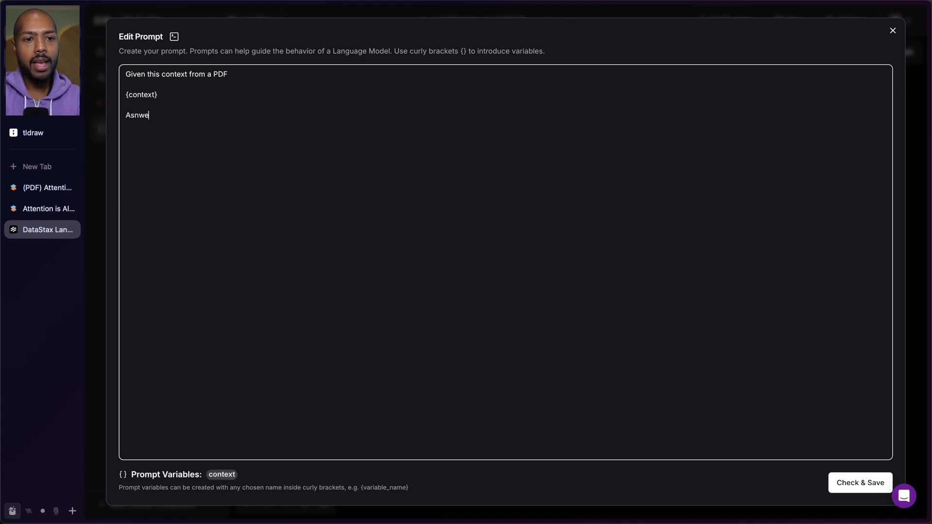
pyautogui.write('Answer the question')
pyautogui.write('{question}')
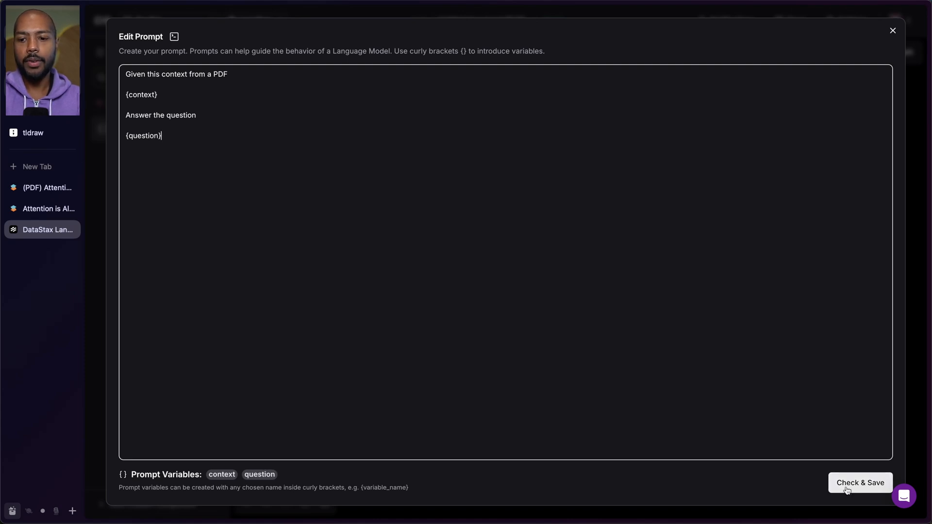
pyautogui.click(859, 482)
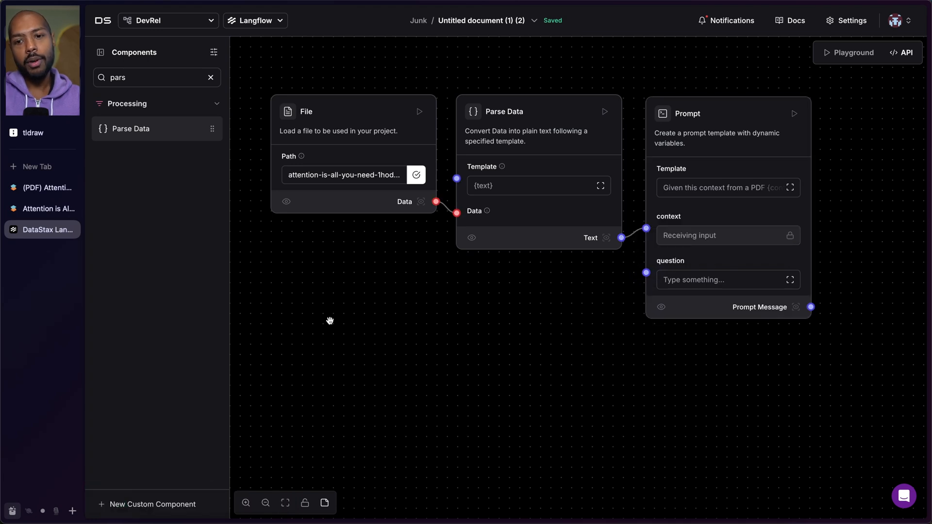
# Add Chat Input and wire its Message output to the Prompt's question input.
pyautogui.click(210, 77)
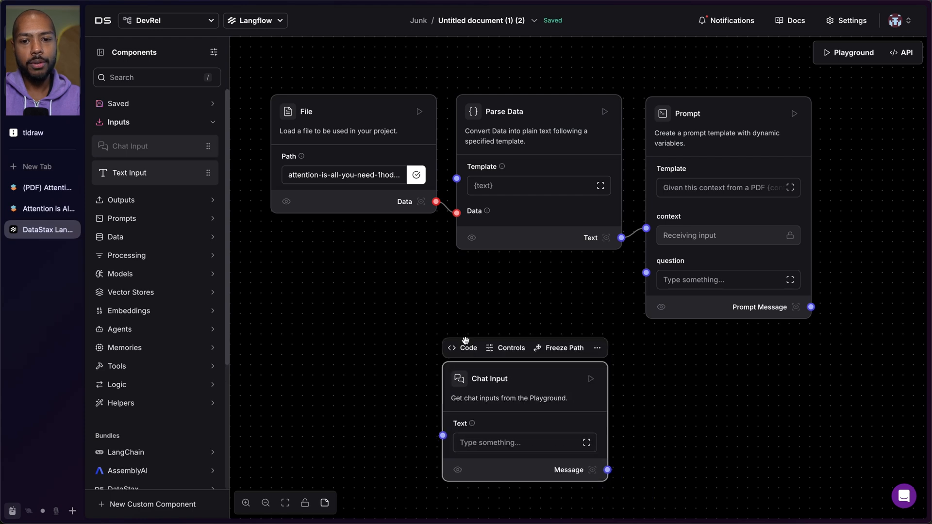
pyautogui.moveTo(489, 378); pyautogui.dragTo(499, 286)
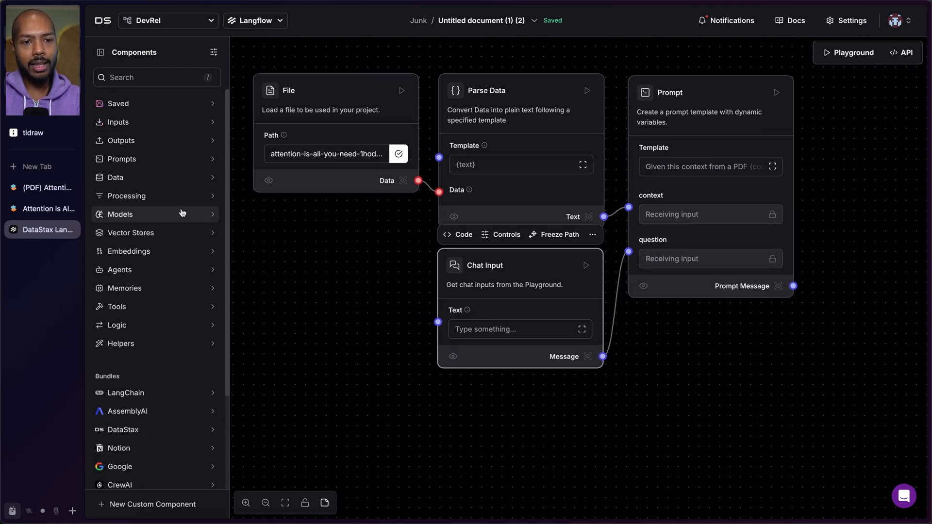
# Add an OpenAI model component and feed the Prompt message into its input.
pyautogui.click(120, 214)
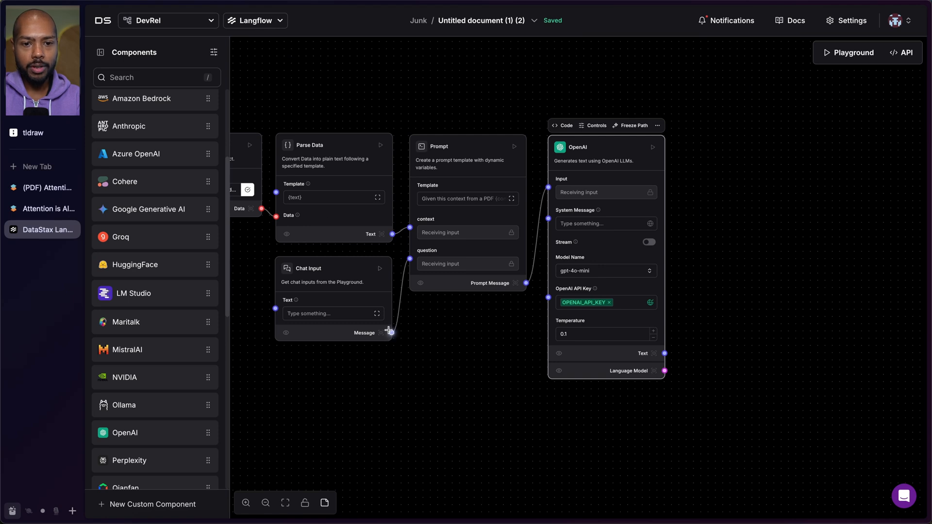
pyautogui.moveTo(387, 333); pyautogui.dragTo(492, 312)
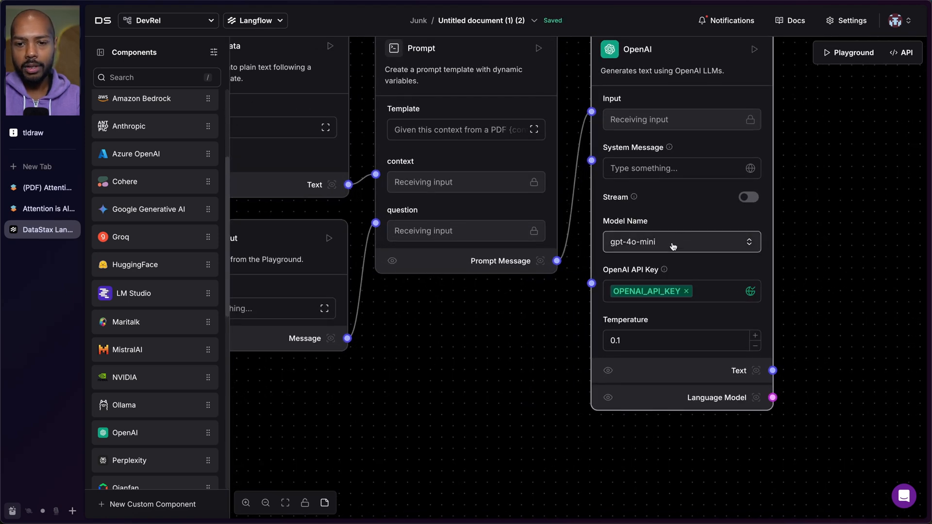
pyautogui.moveTo(817, 313)
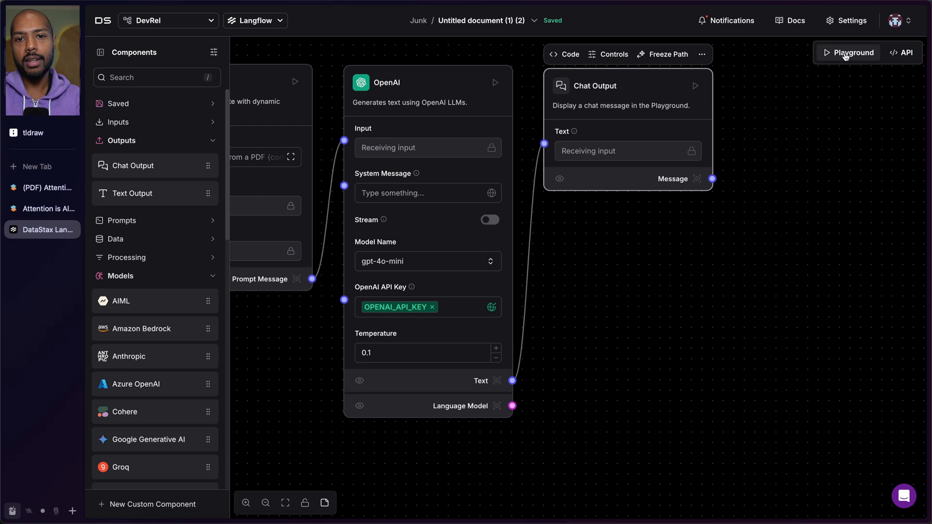
# In the Playground, ask 'Summarize the paper for me' and 'Who wrote this? Was it OpenAI?'.
pyautogui.click(853, 53)
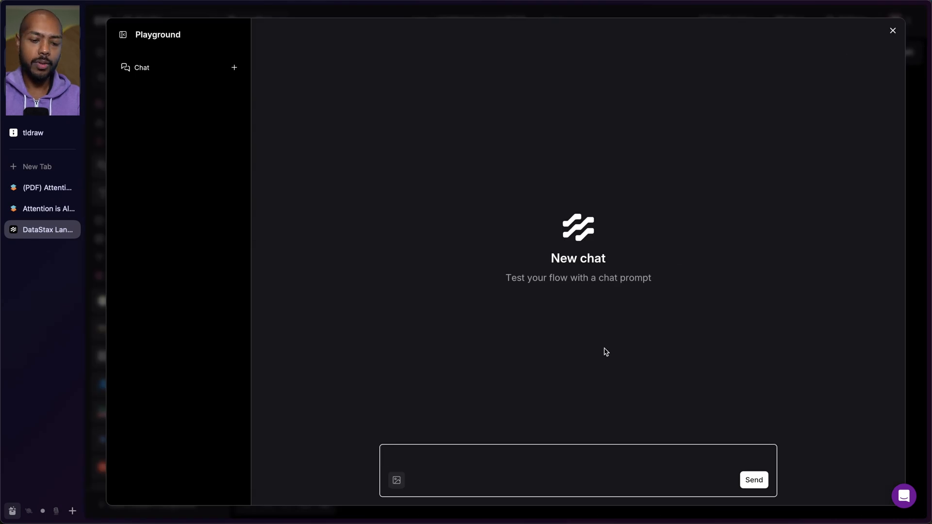
pyautogui.write('Summarize the paper for me')
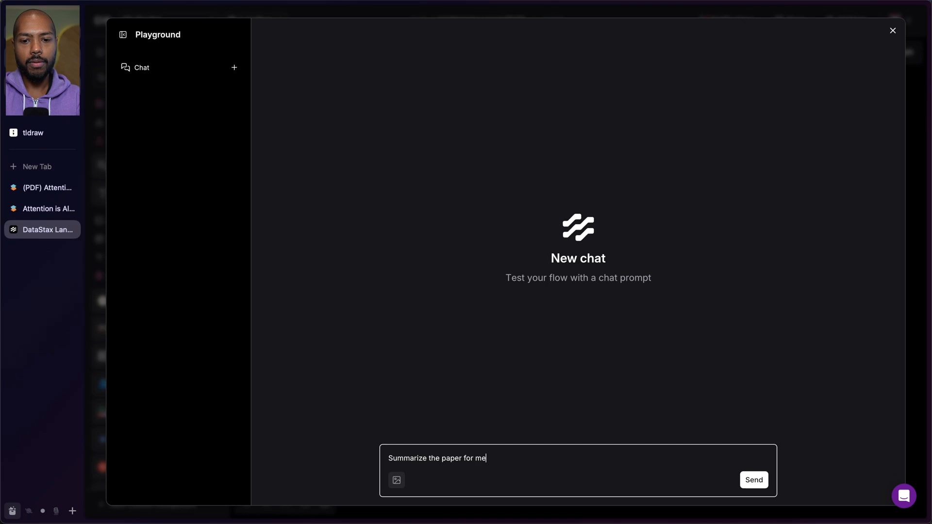
pyautogui.click(754, 480)
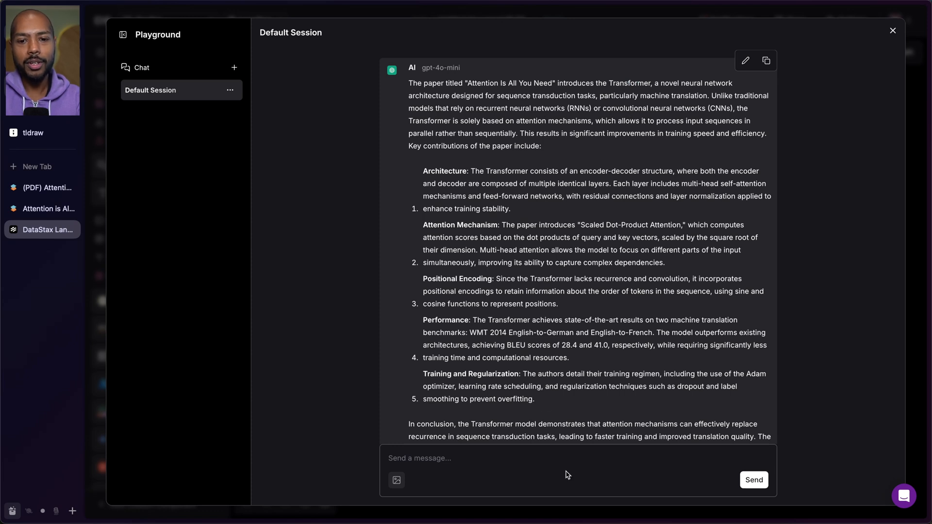
pyautogui.write('Who wrote this? Was it')
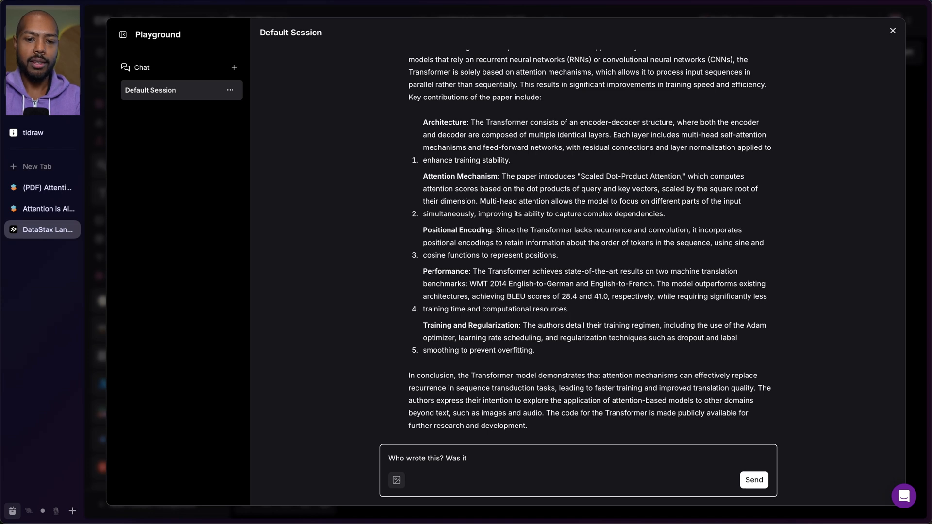
pyautogui.click(754, 479)
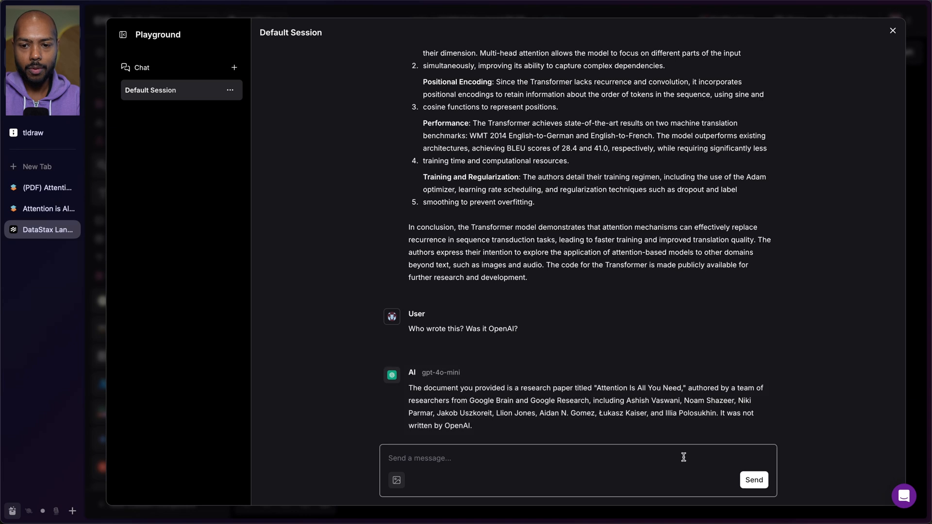
# Ask 'Did OpenAI use this?' and highlight 'use' in the reply.
pyautogui.write('Ho')
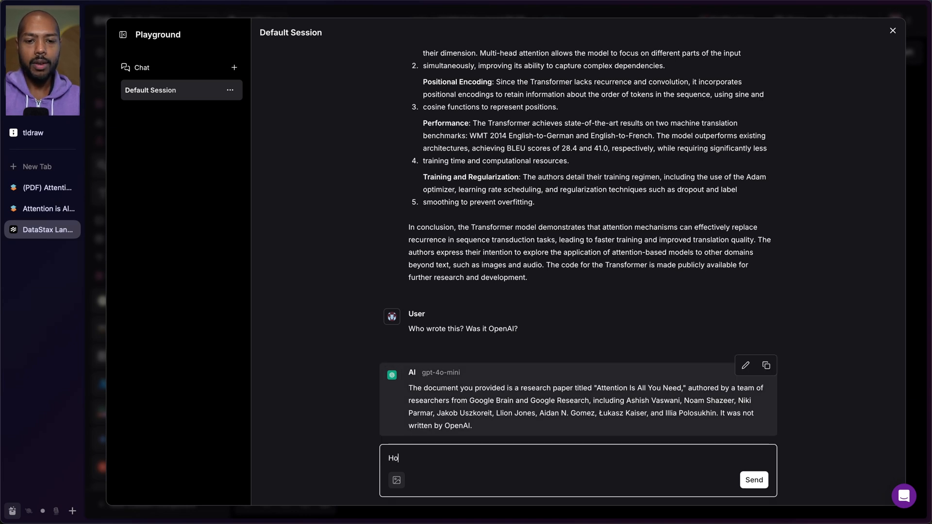
pyautogui.write('Did Openal u')
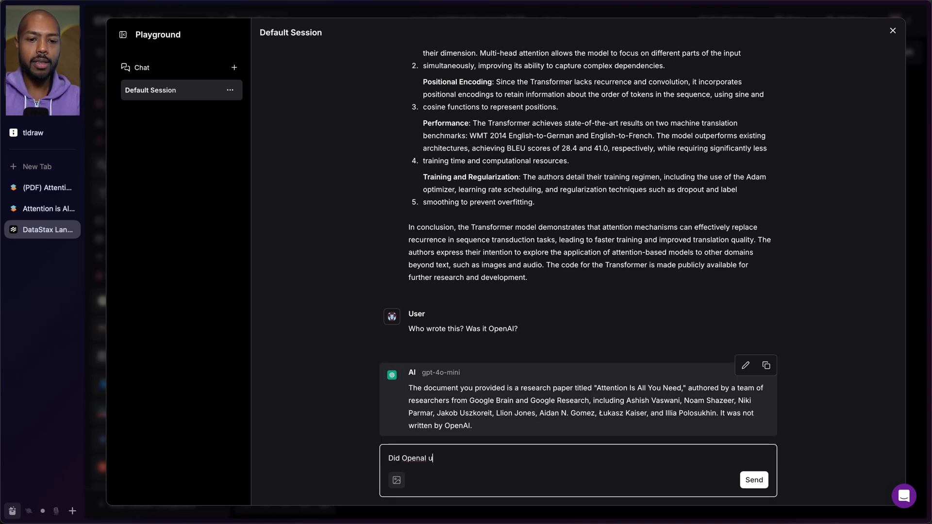
pyautogui.click(754, 480)
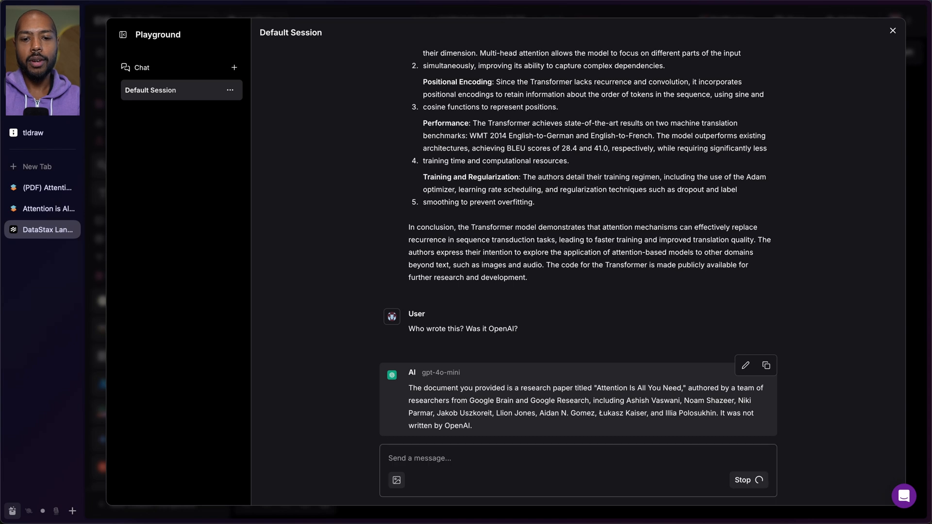
pyautogui.scroll(-3)
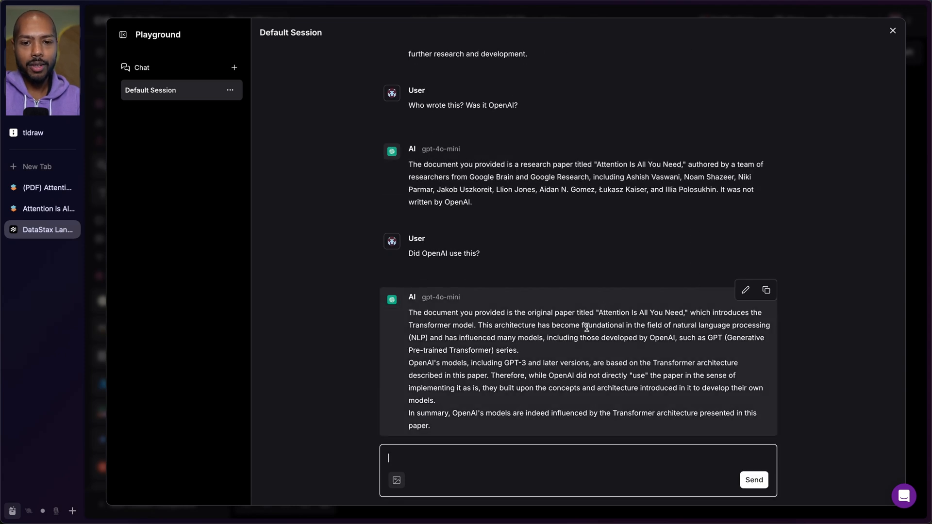
pyautogui.rightClick(612, 312)
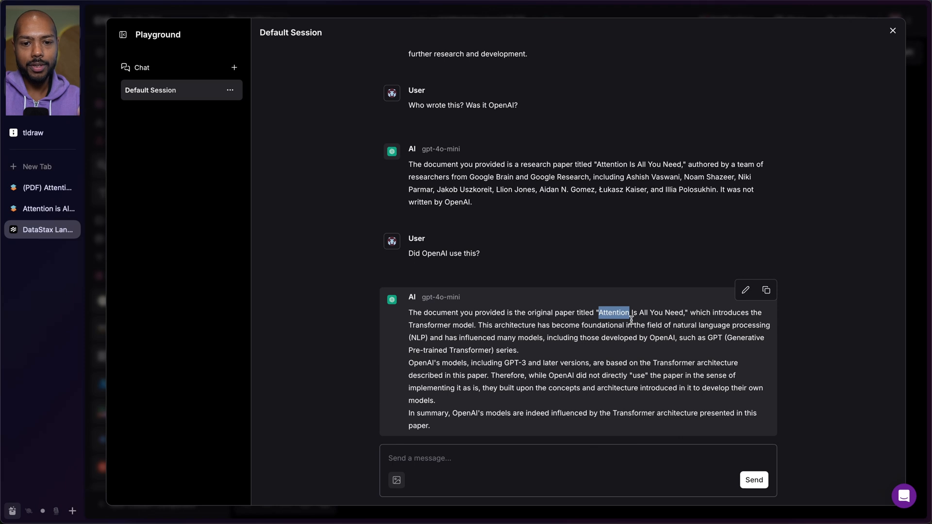
pyautogui.moveTo(556, 363); pyautogui.dragTo(491, 375)
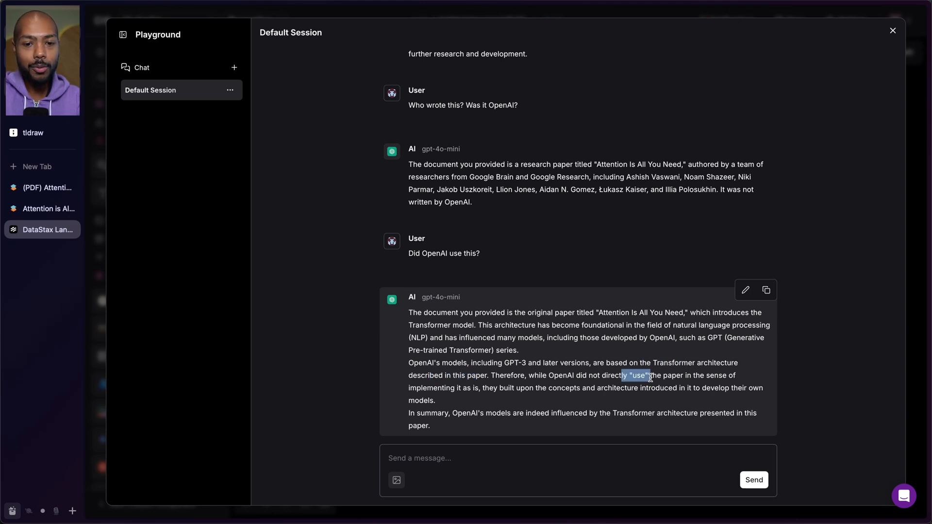
pyautogui.moveTo(487, 402)
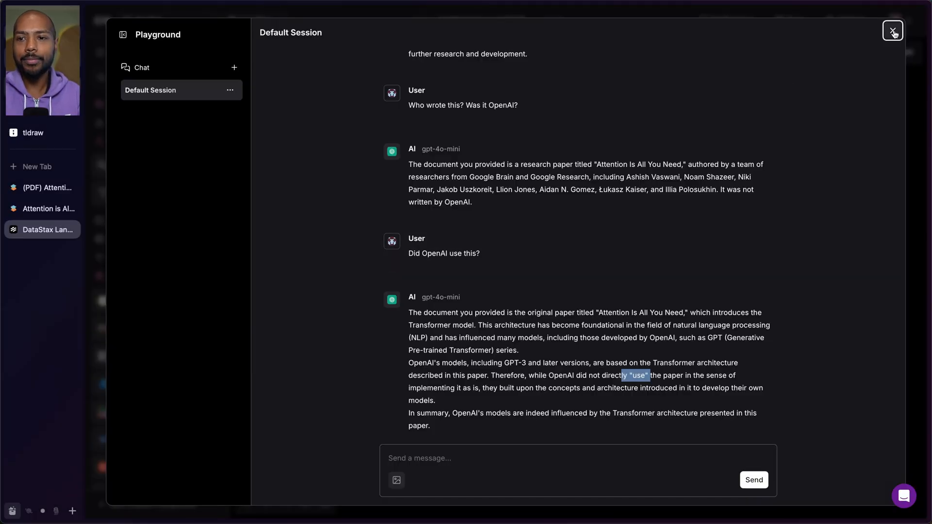
# Open the flow's API code and set the Chat Input text tweak to HERE.
pyautogui.click(892, 30)
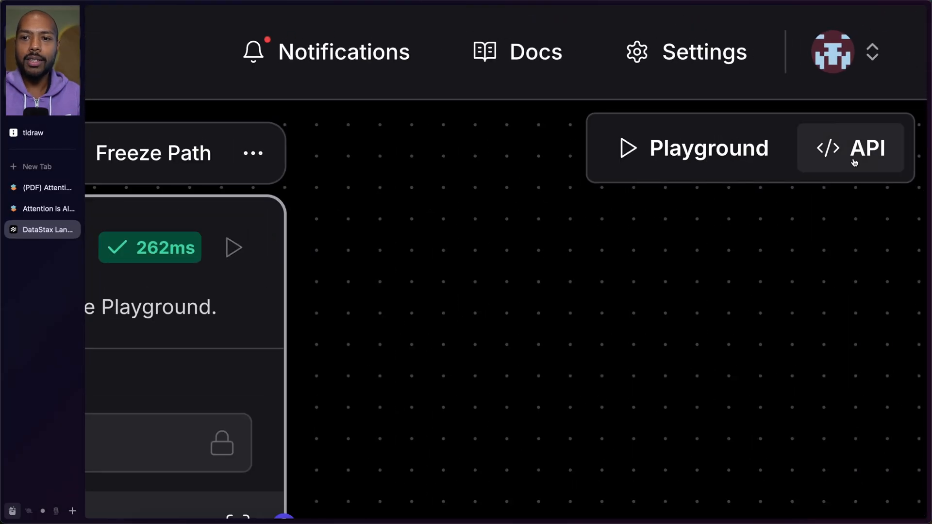
pyautogui.click(851, 148)
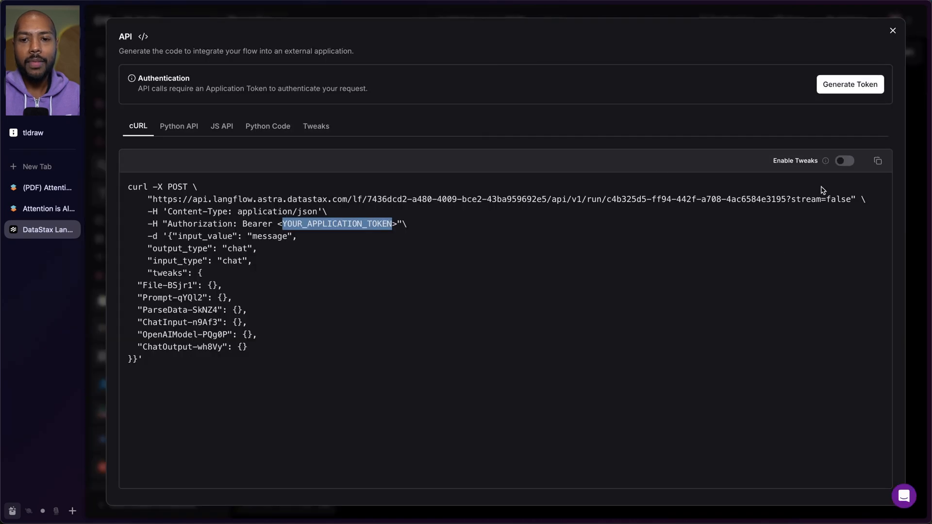
pyautogui.click(315, 126)
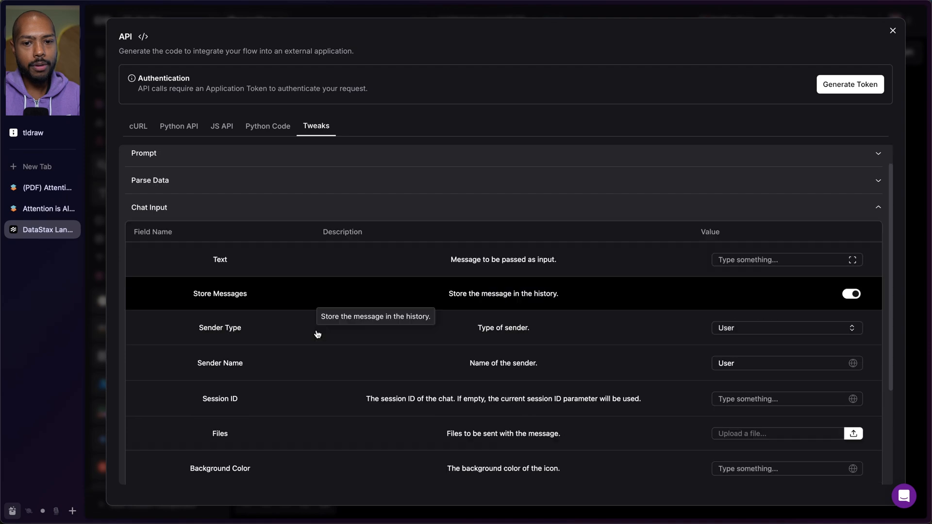
pyautogui.write('H')
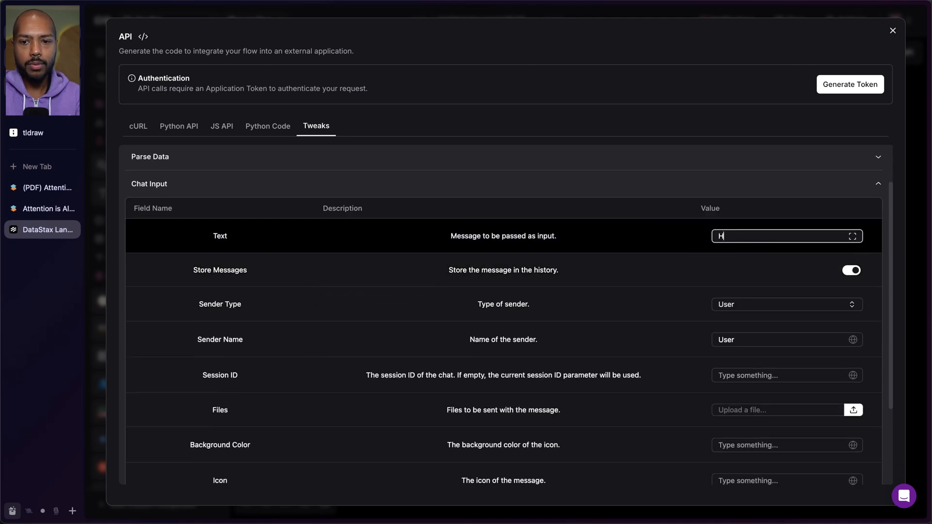
pyautogui.write('ERE')
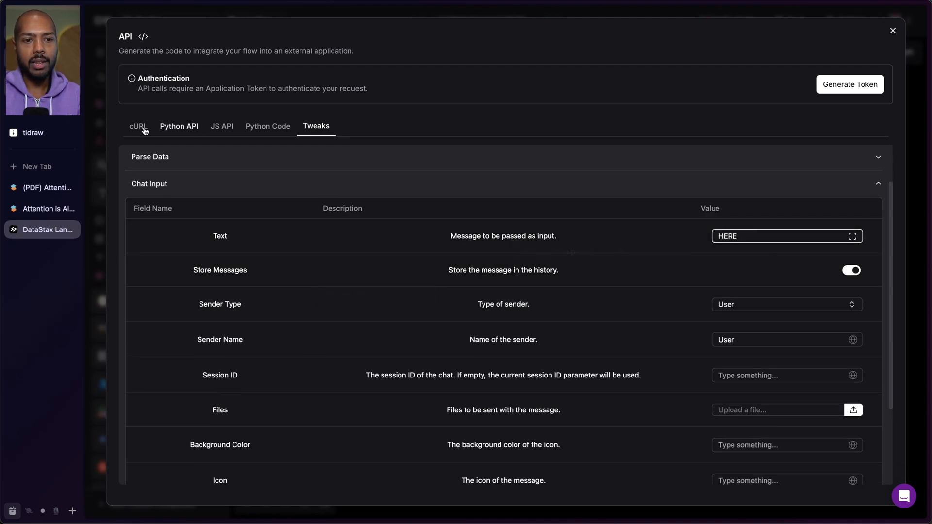
# Confirm HERE appears as input_value in the cURL snippet.
pyautogui.click(137, 126)
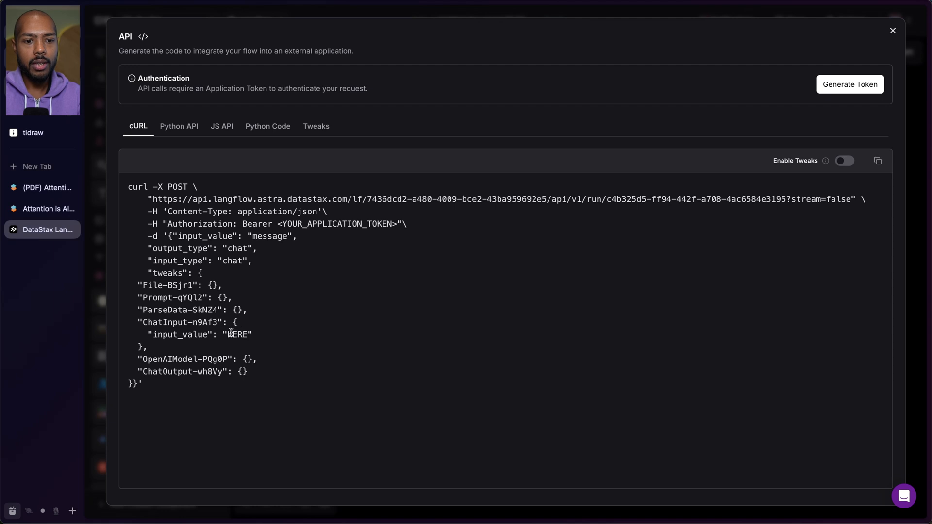
pyautogui.doubleClick(237, 334)
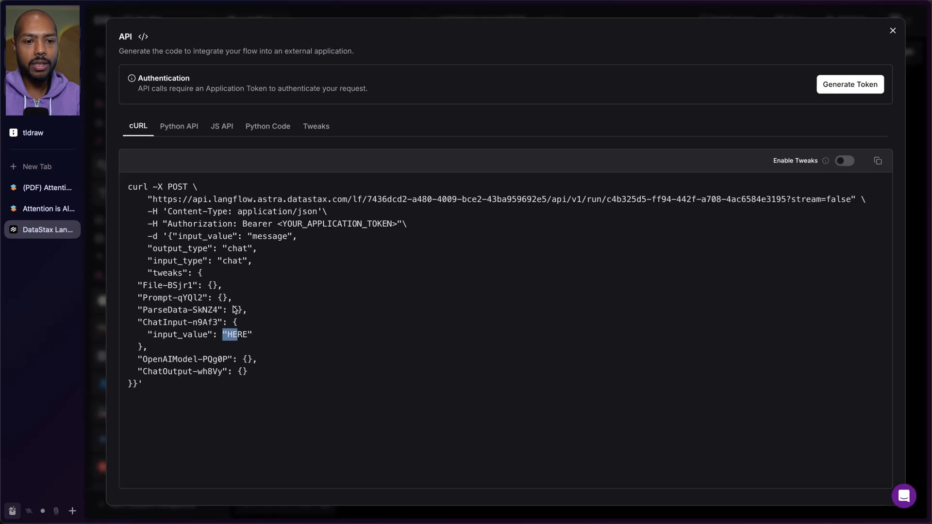
pyautogui.click(315, 126)
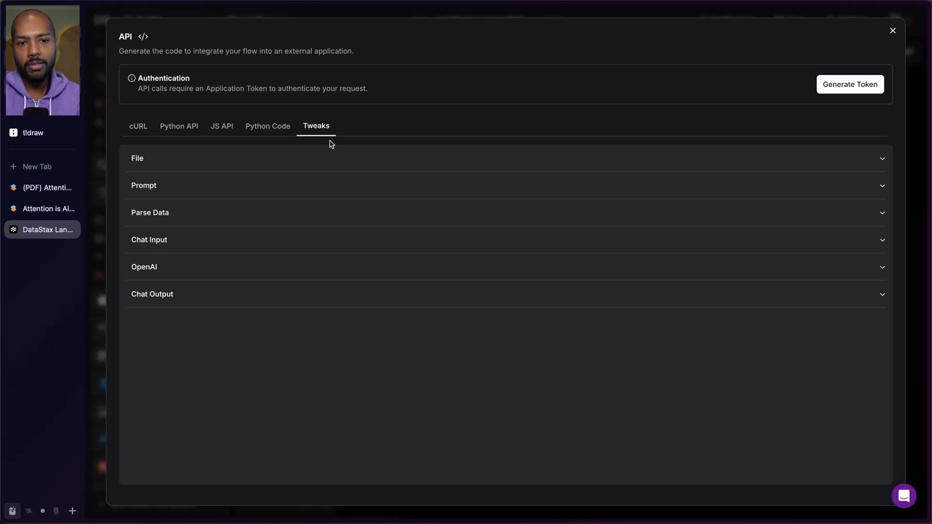
pyautogui.moveTo(392, 233)
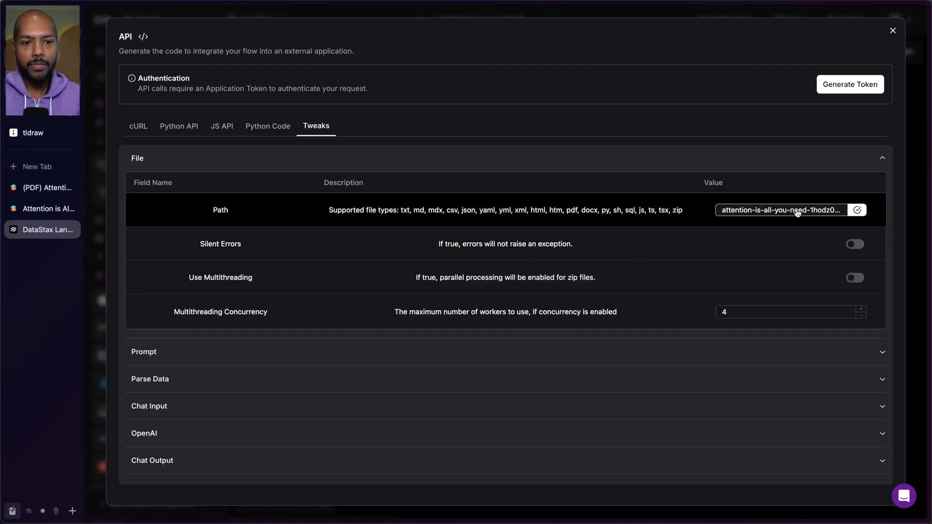
# Review the File tweak path without changing files, then highlight ChatInput in the cURL code.
pyautogui.click(782, 210)
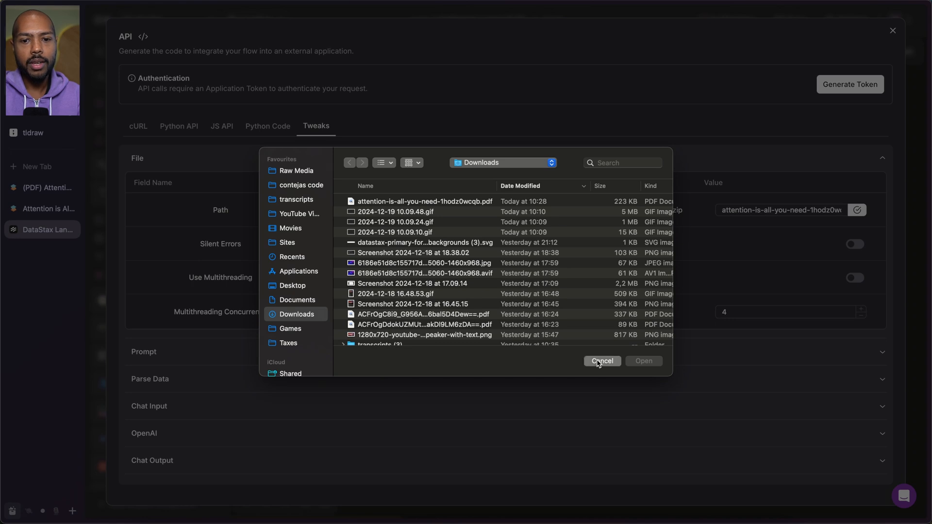
pyautogui.click(601, 360)
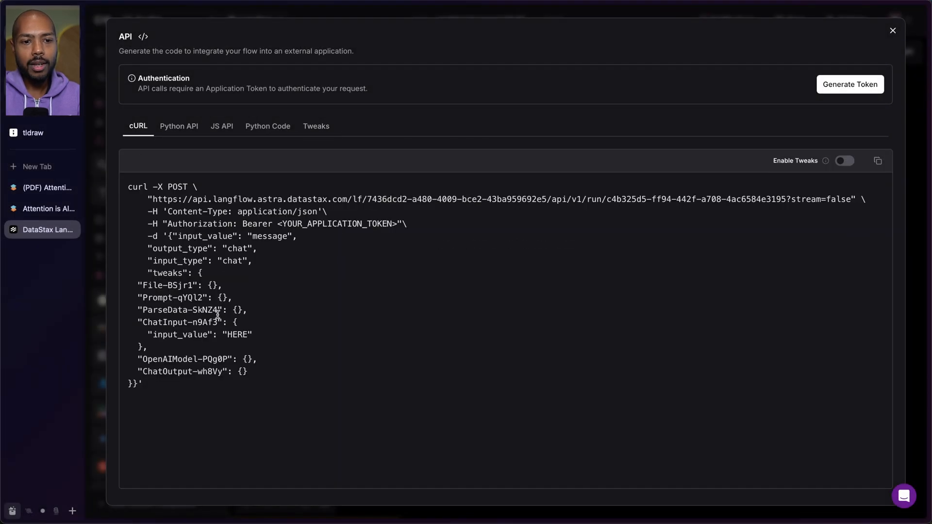
pyautogui.doubleClick(166, 323)
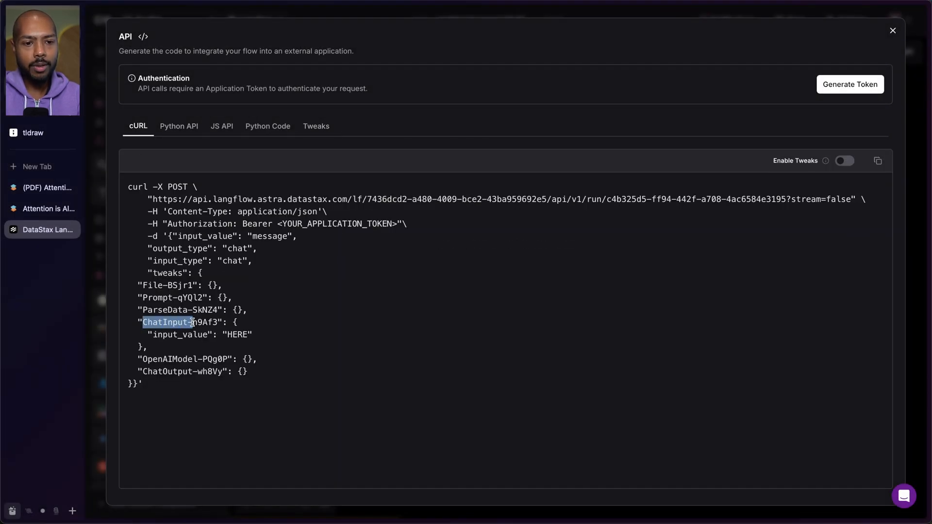